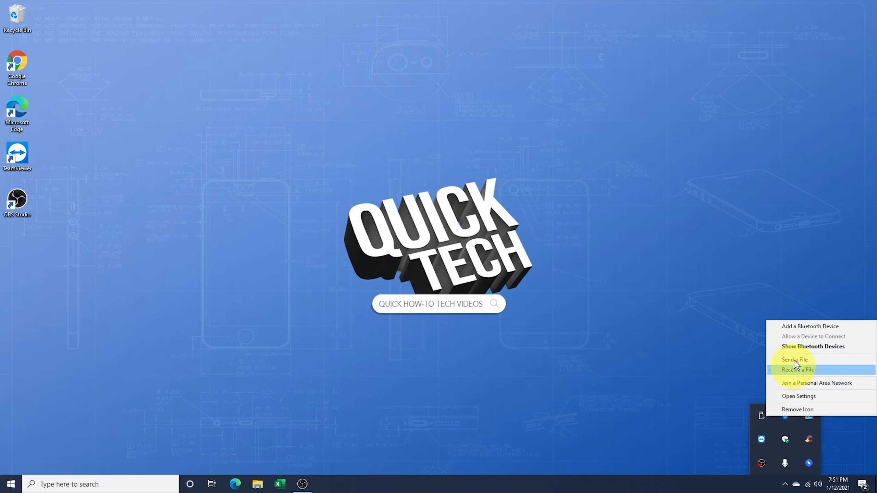
mouse_move(800, 326)
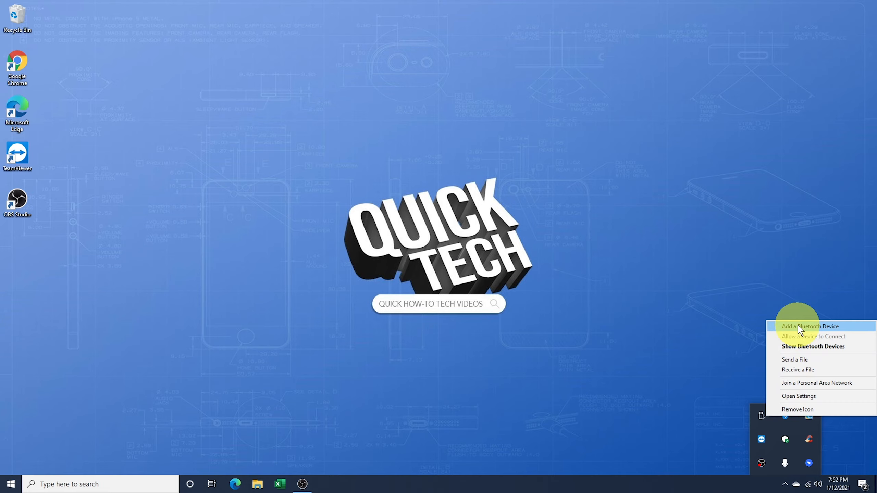
mouse_move(99, 482)
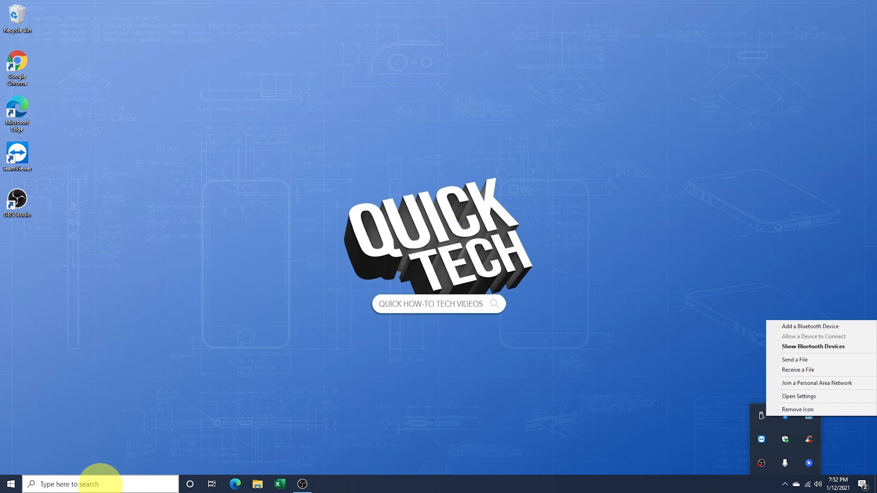
Search 'blue' to reach the Bluetooth & other devices settings page
text(blue)
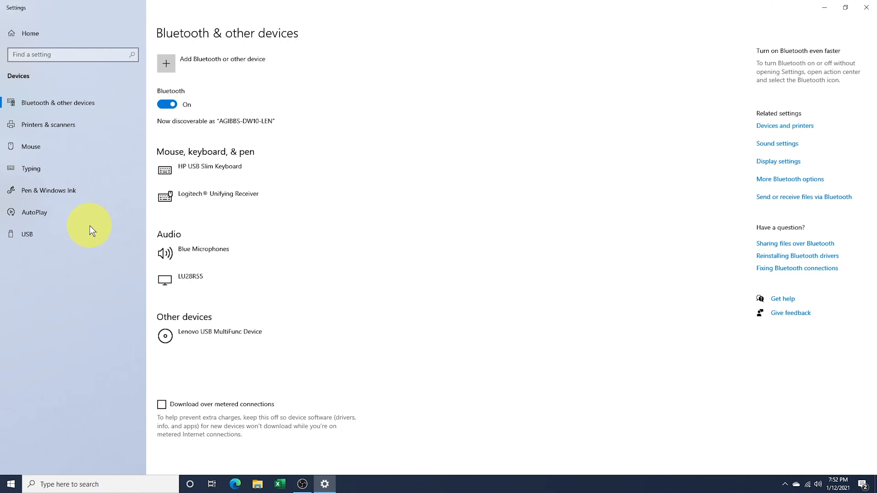
mouse_move(218, 66)
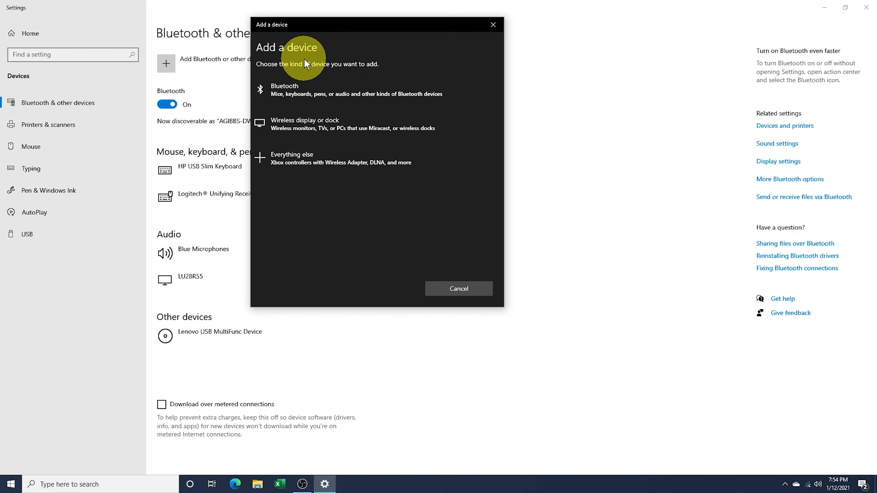
Add a Bluetooth device and pair the AirPods for voice and music
click(285, 90)
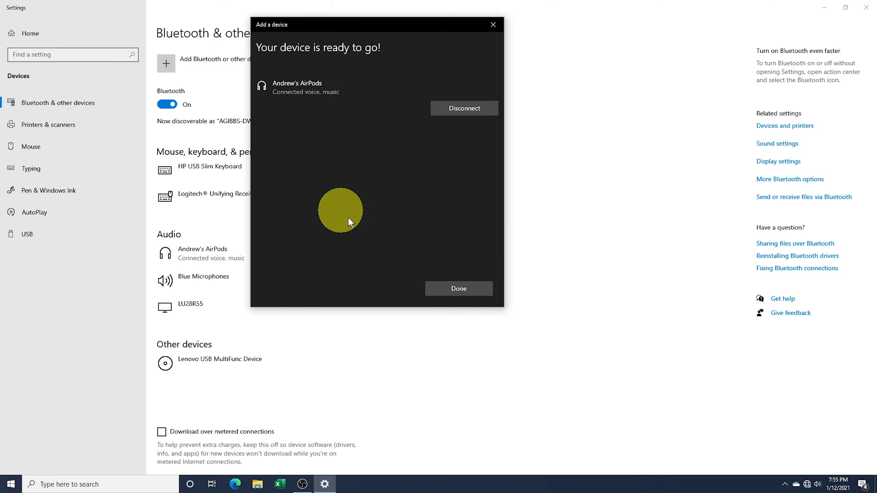
Finish the Add a device dialog and reopen Bluetooth settings from the tray menu
click(458, 289)
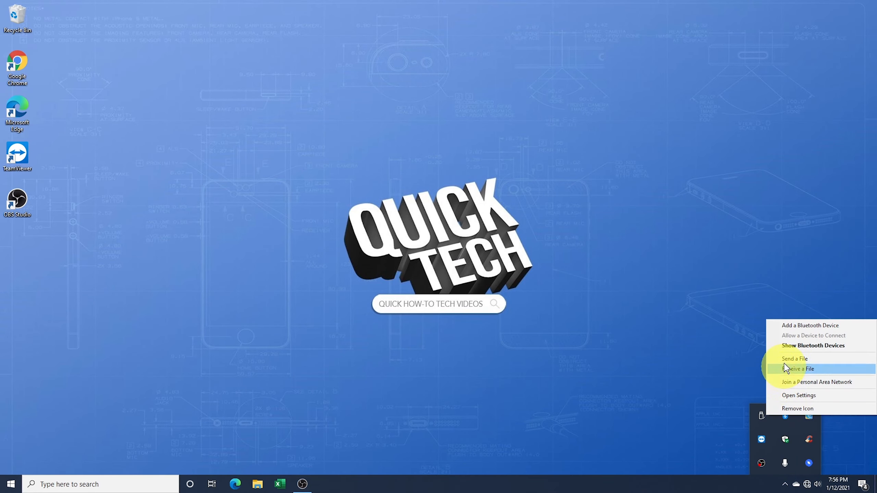
click(799, 396)
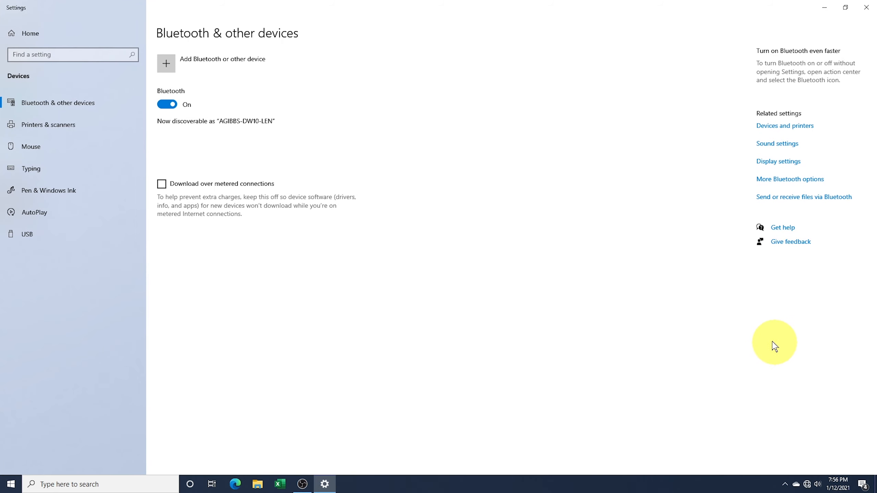